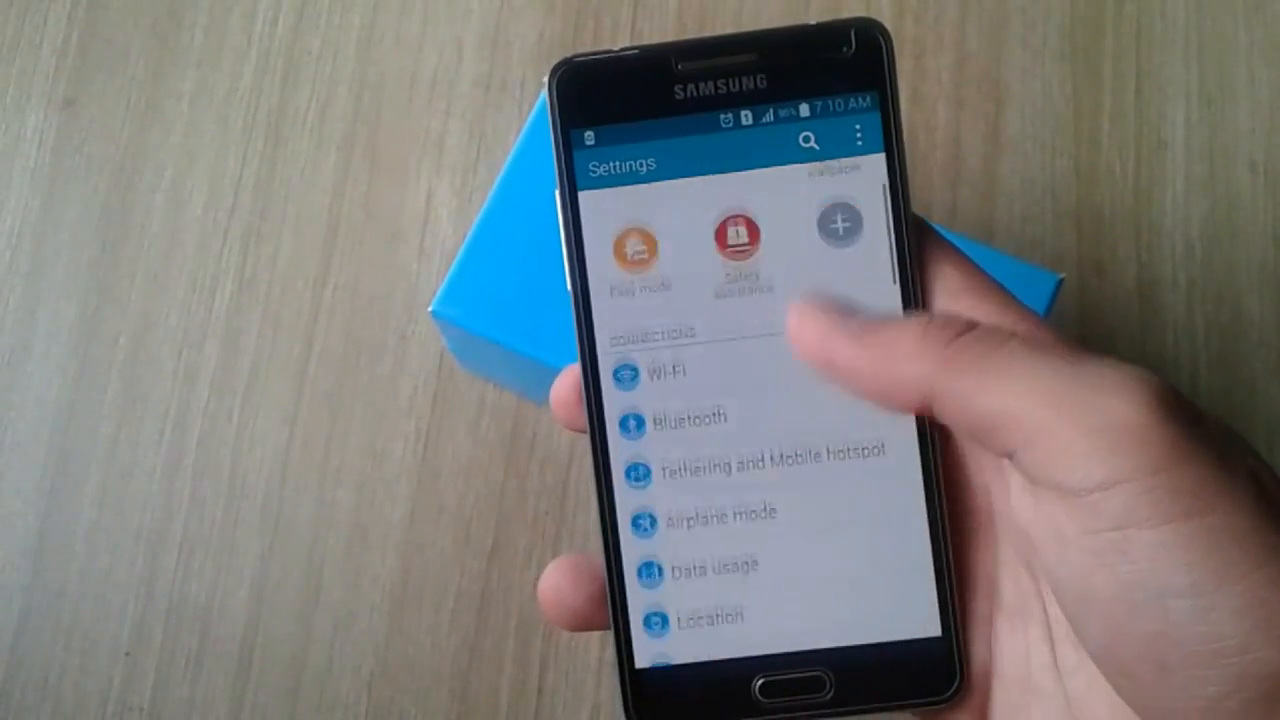
Scroll the Settings list toward About device, then return to the home screen.
scroll("down", 3)
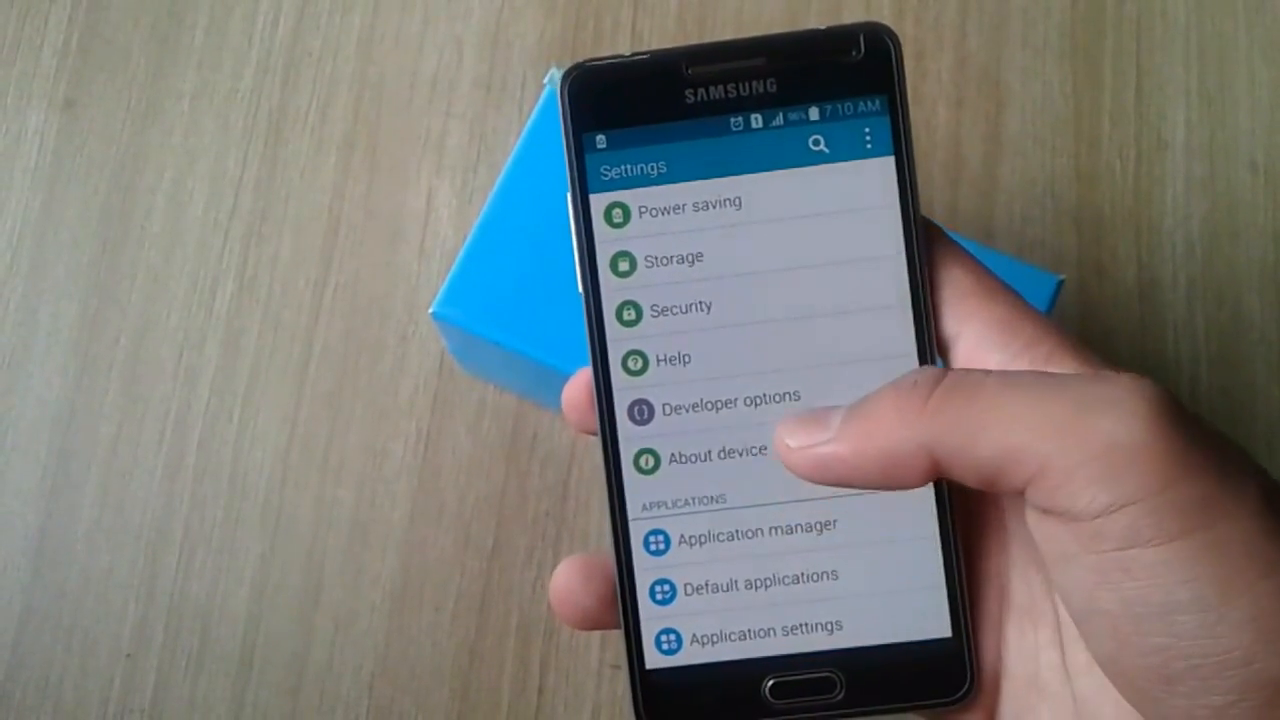
left_click(716, 456)
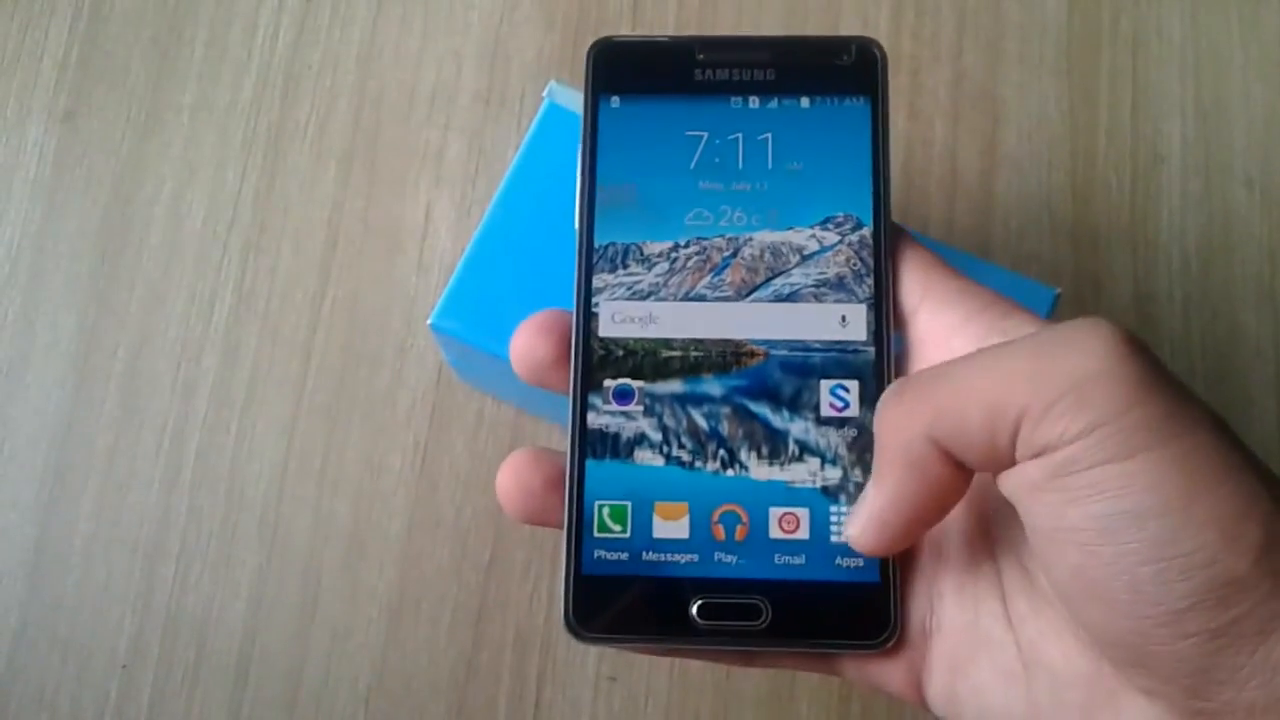
Glance at My Files, then power the phone off via the power menu and confirm.
left_click(844, 524)
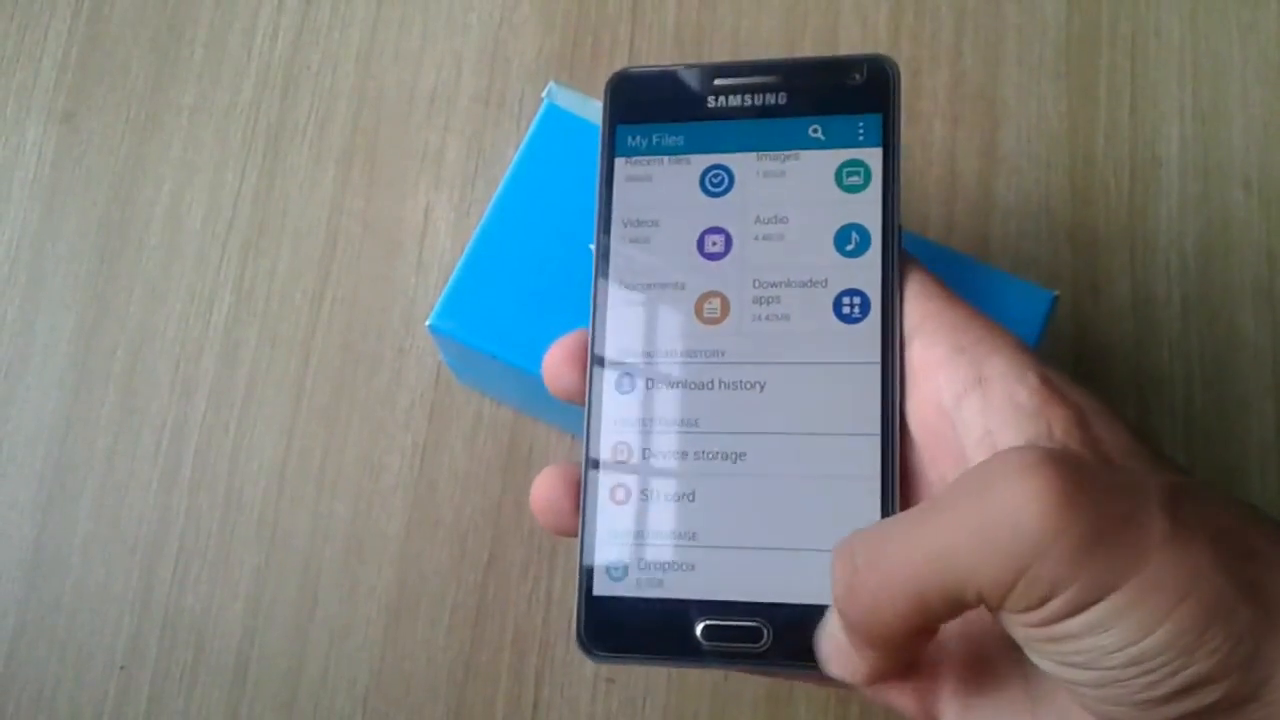
left_click(744, 636)
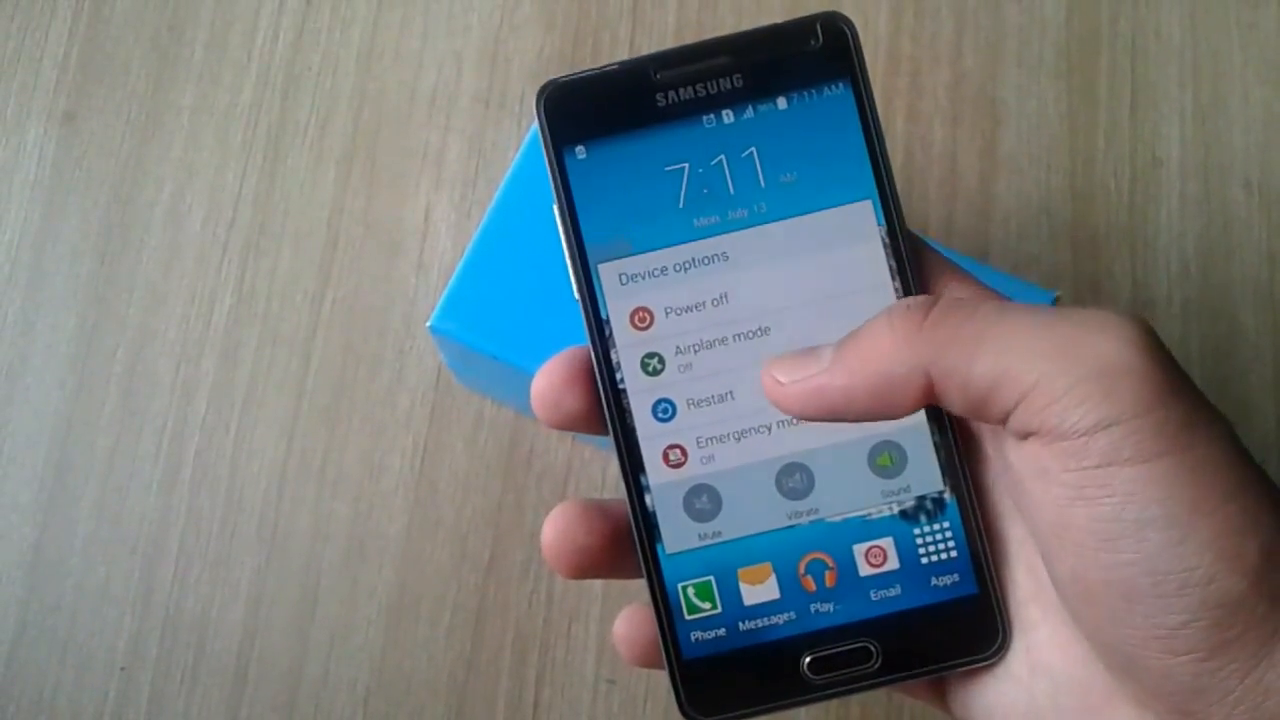
left_click(692, 308)
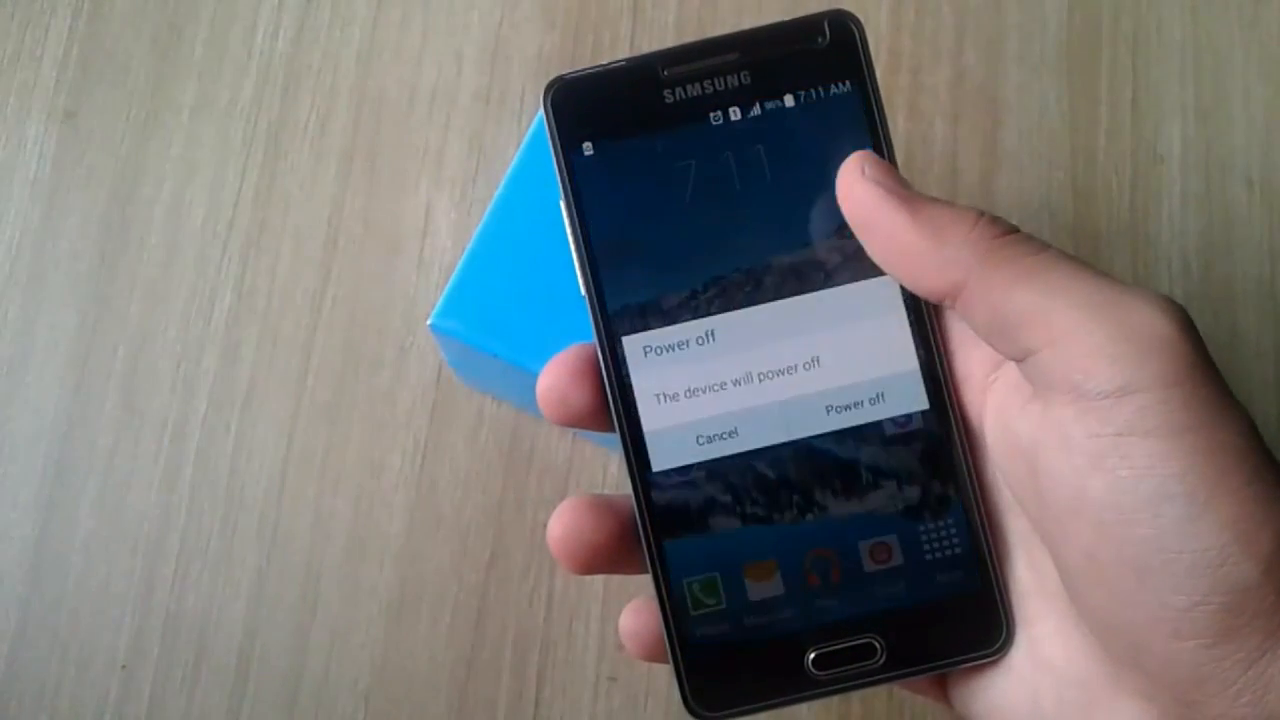
left_click(856, 410)
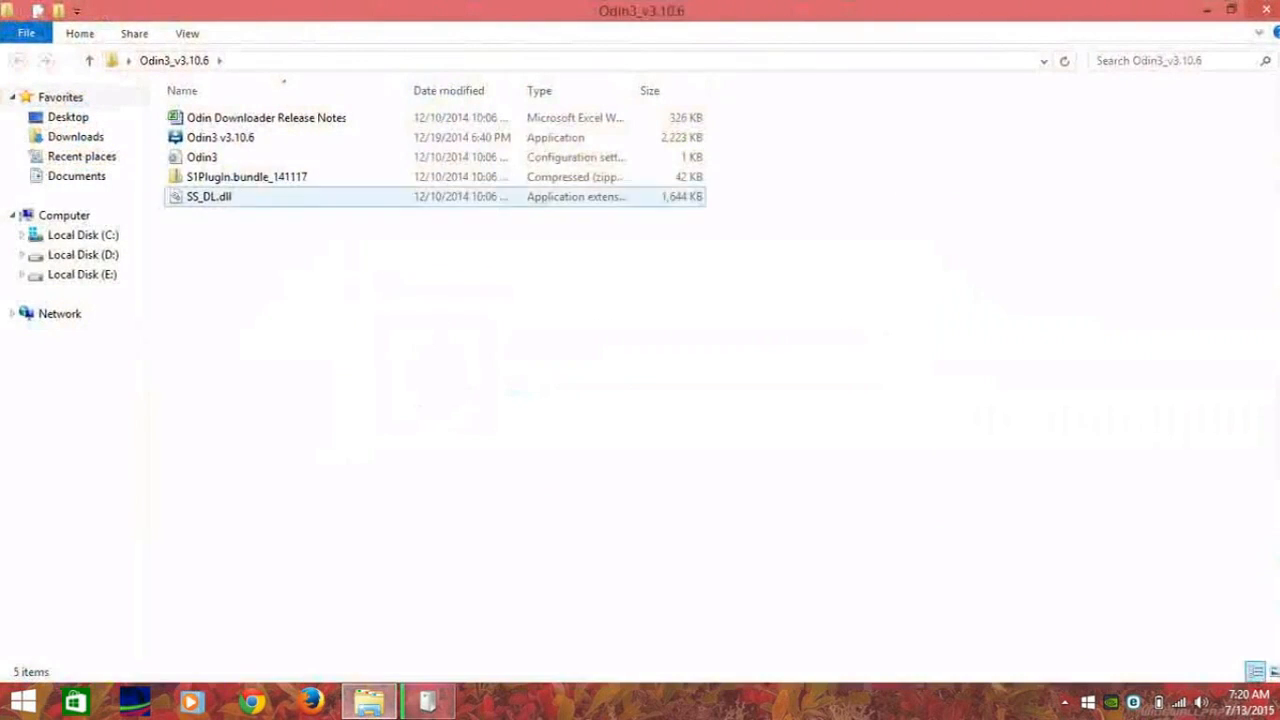
Launch Odin3 v3.10.6.exe from the Odin3_v3.10.6 folder so the phone is detected.
left_click(220, 136)
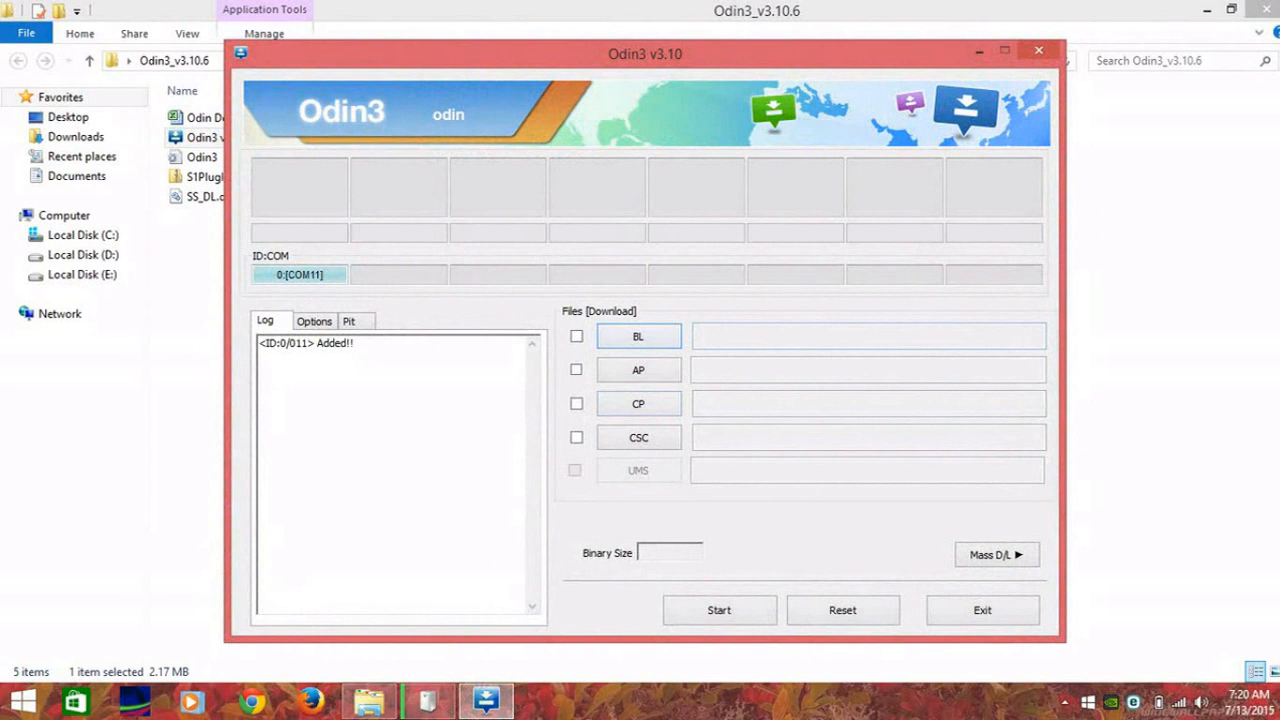
Load the firmware .tar.md5 into Odin3's AP slot and flash it to the phone.
left_click(638, 370)
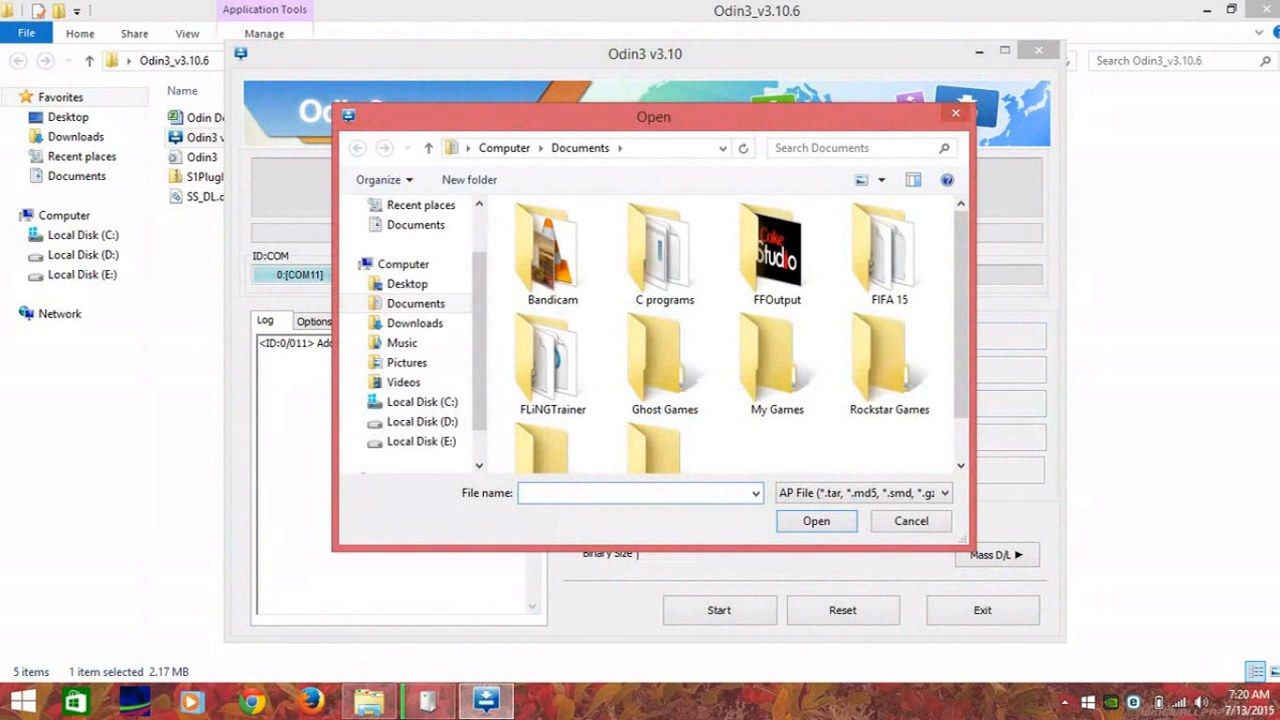
left_click(408, 284)
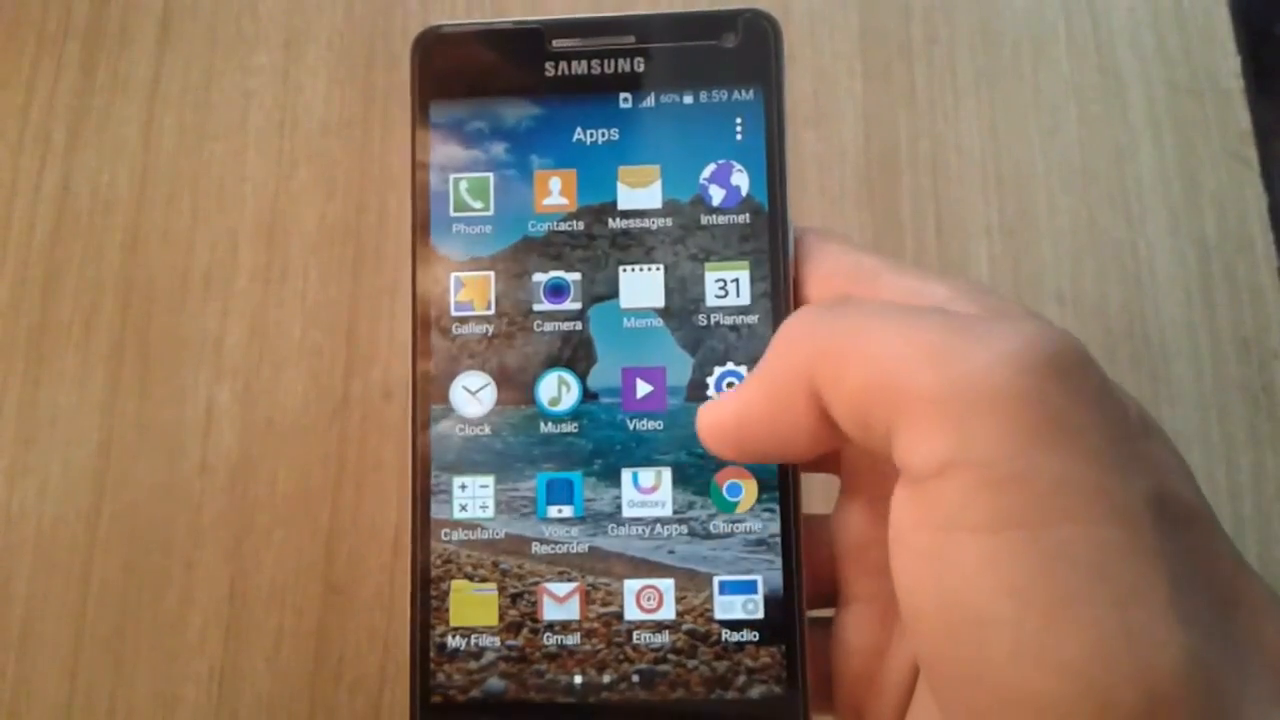
Show About device listing model SM-A500H on Android 5.0.2 with the new build number.
left_click(728, 392)
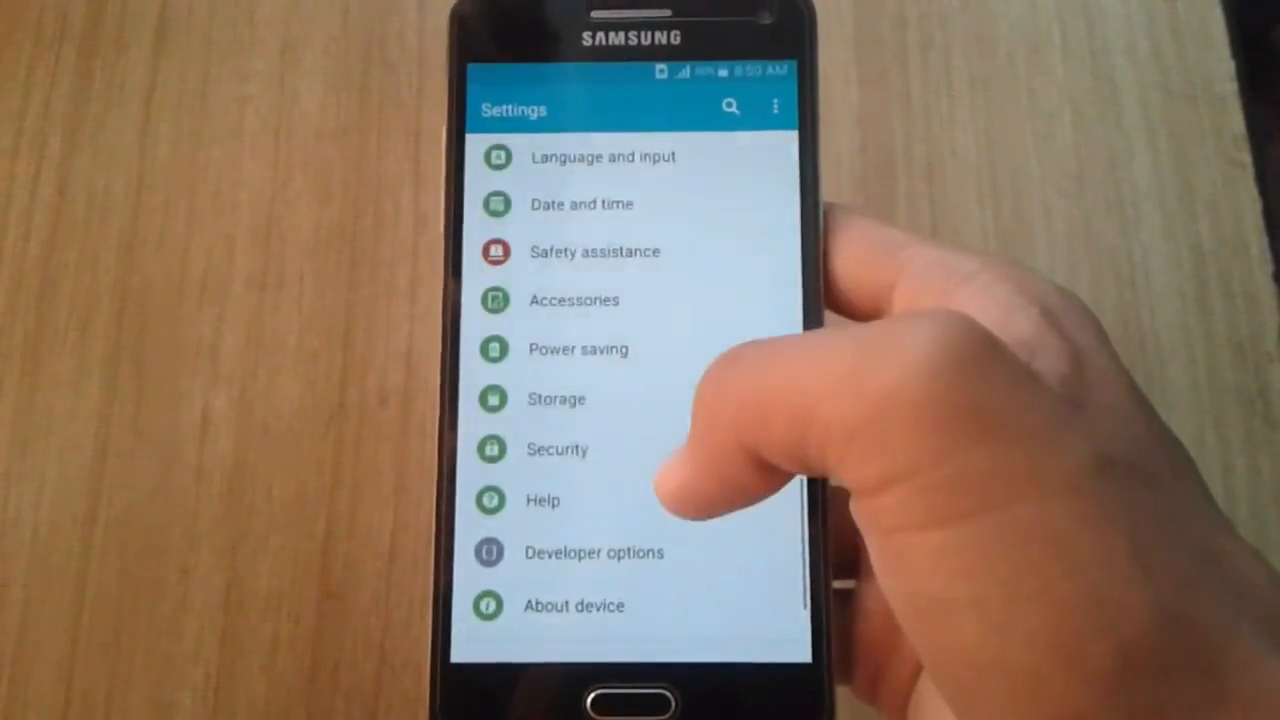
left_click(574, 604)
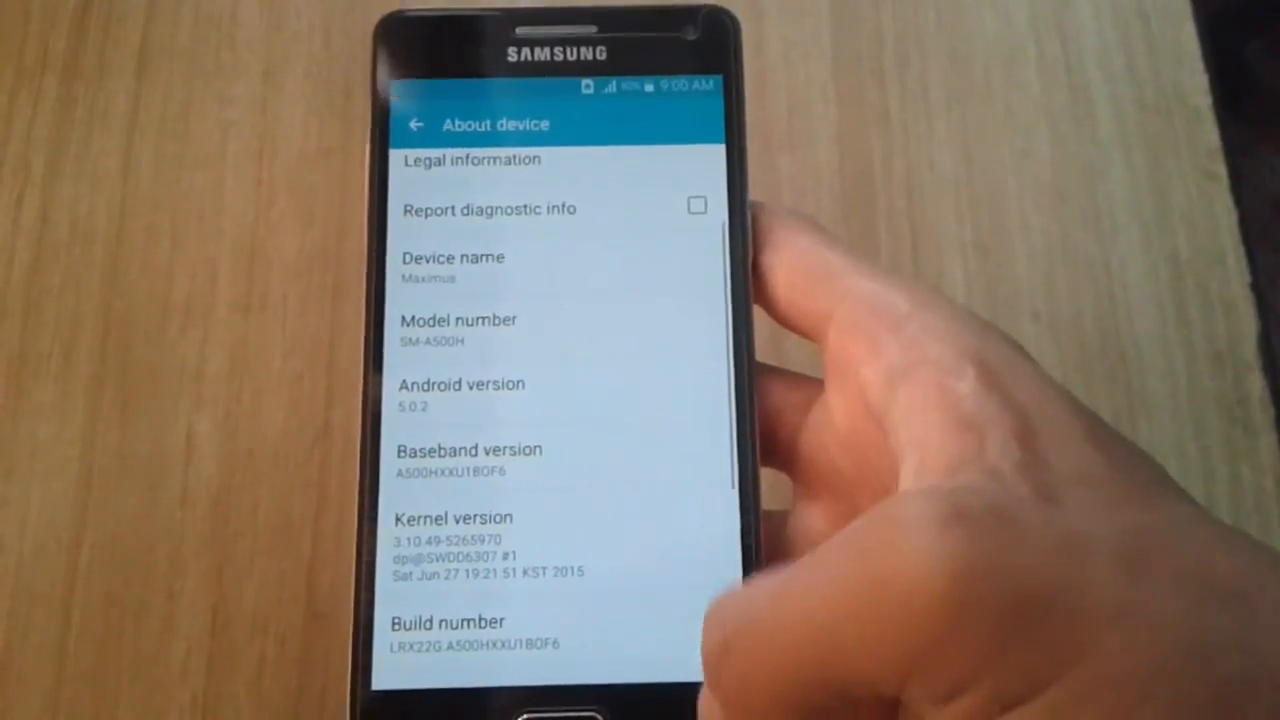
Browse back through the Settings menu and visit the Connect and share page.
left_click(416, 124)
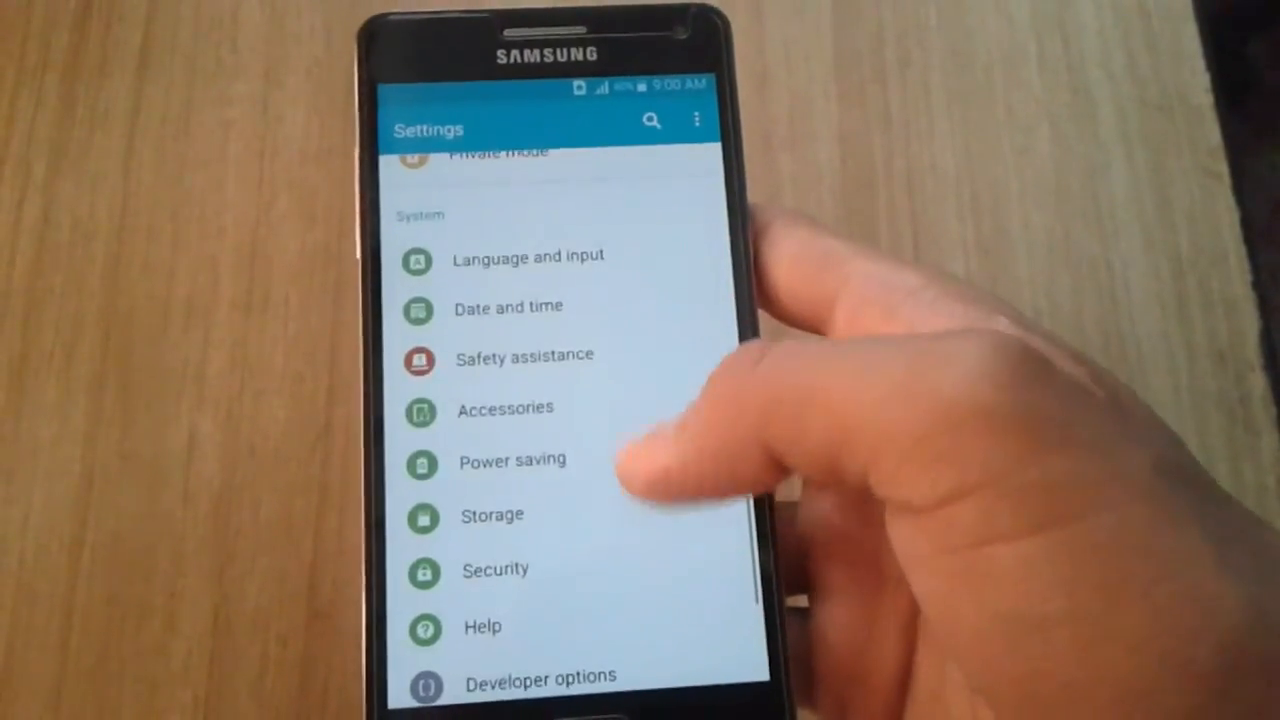
scroll("down", 3)
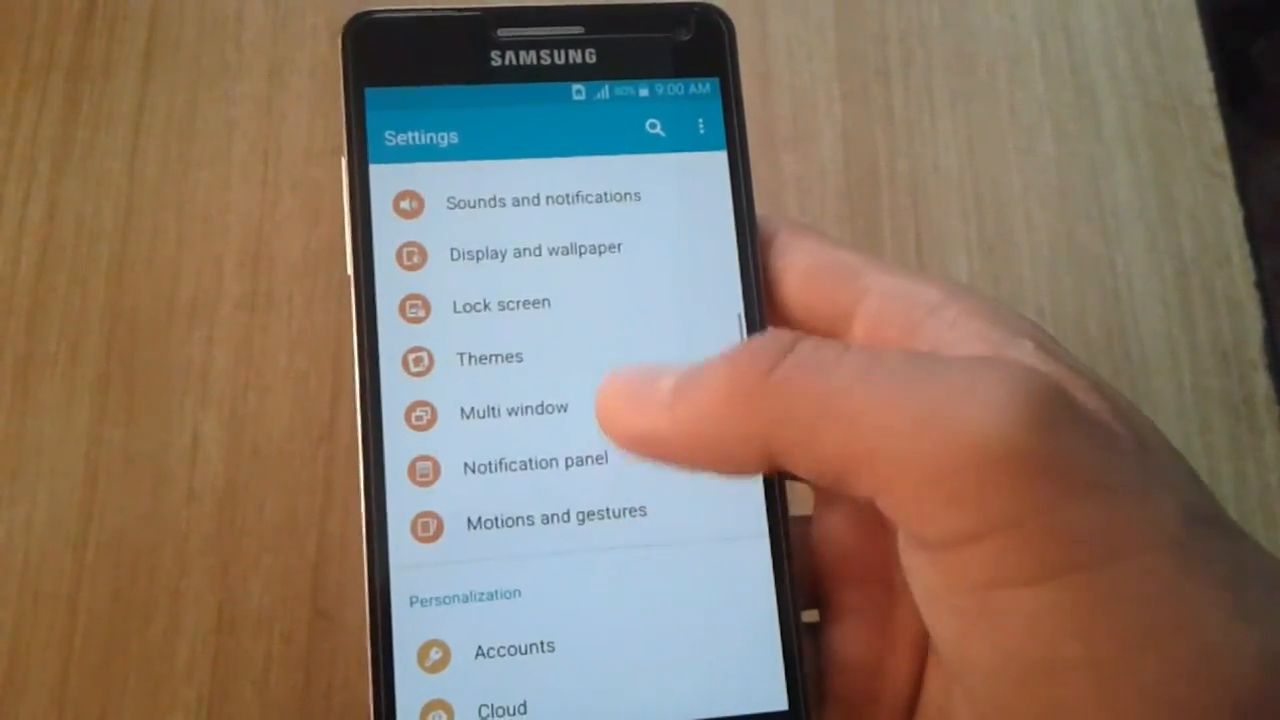
left_click(488, 356)
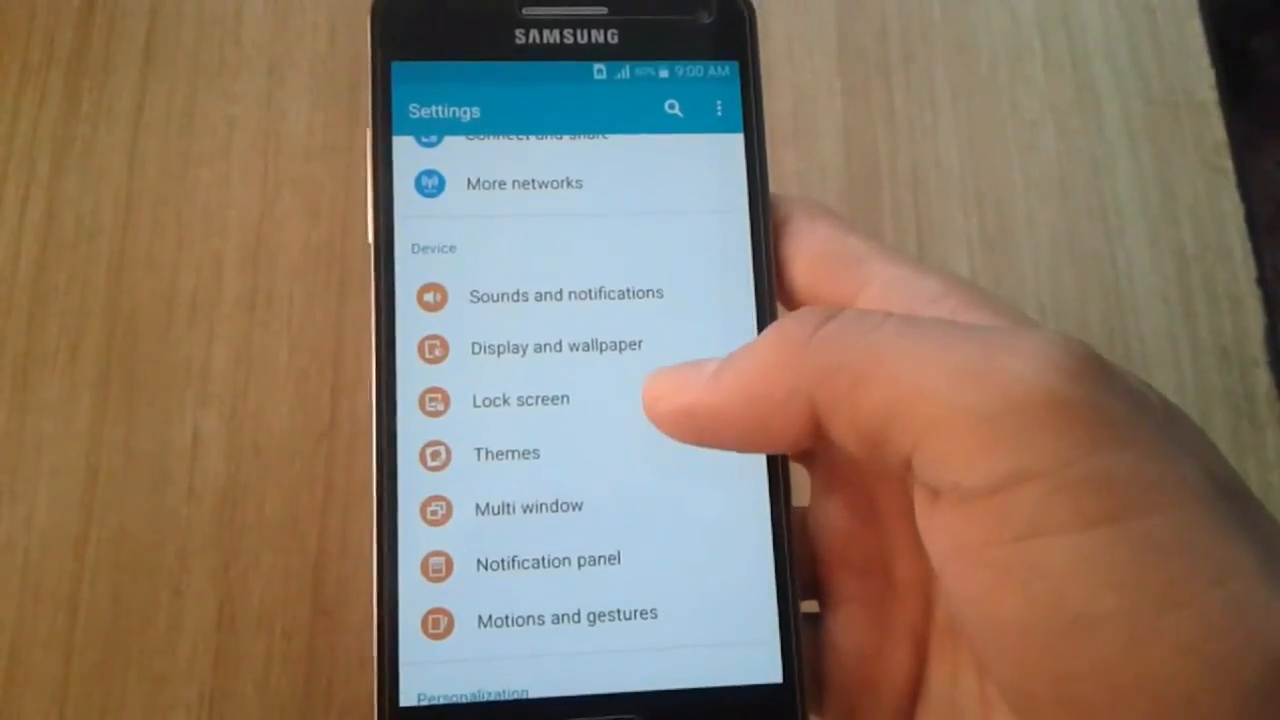
scroll("down", 3)
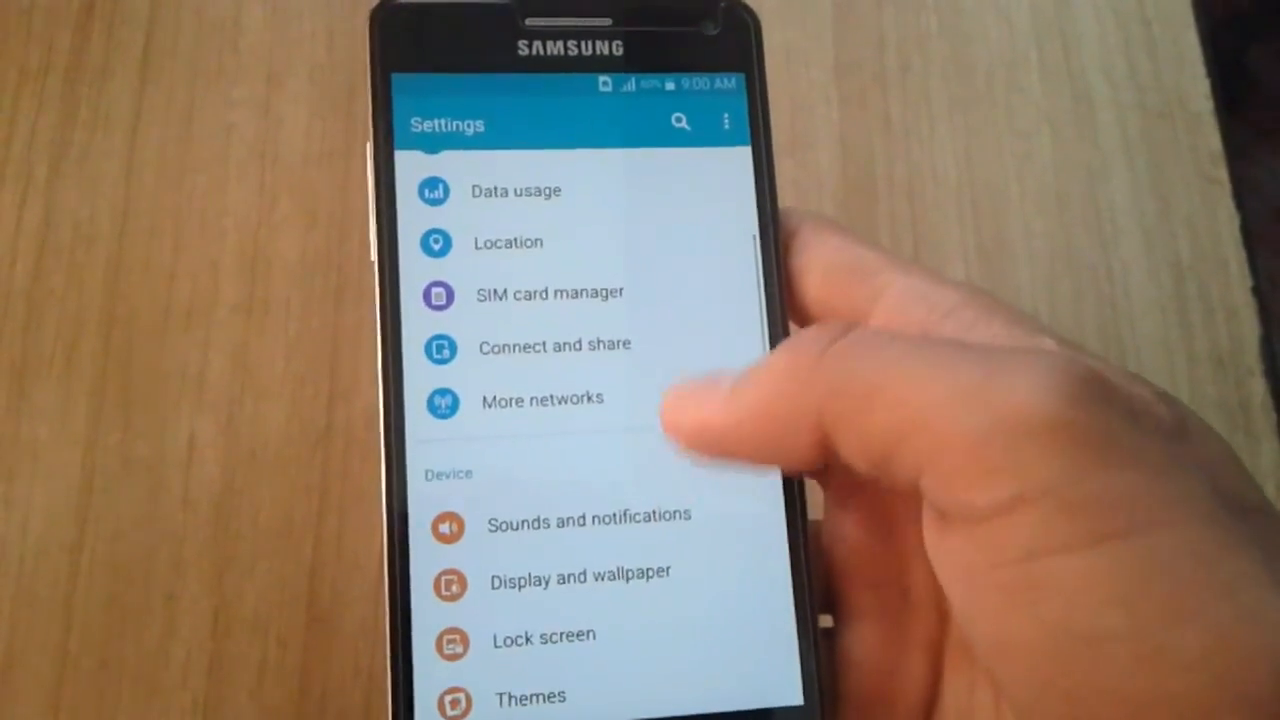
left_click(554, 344)
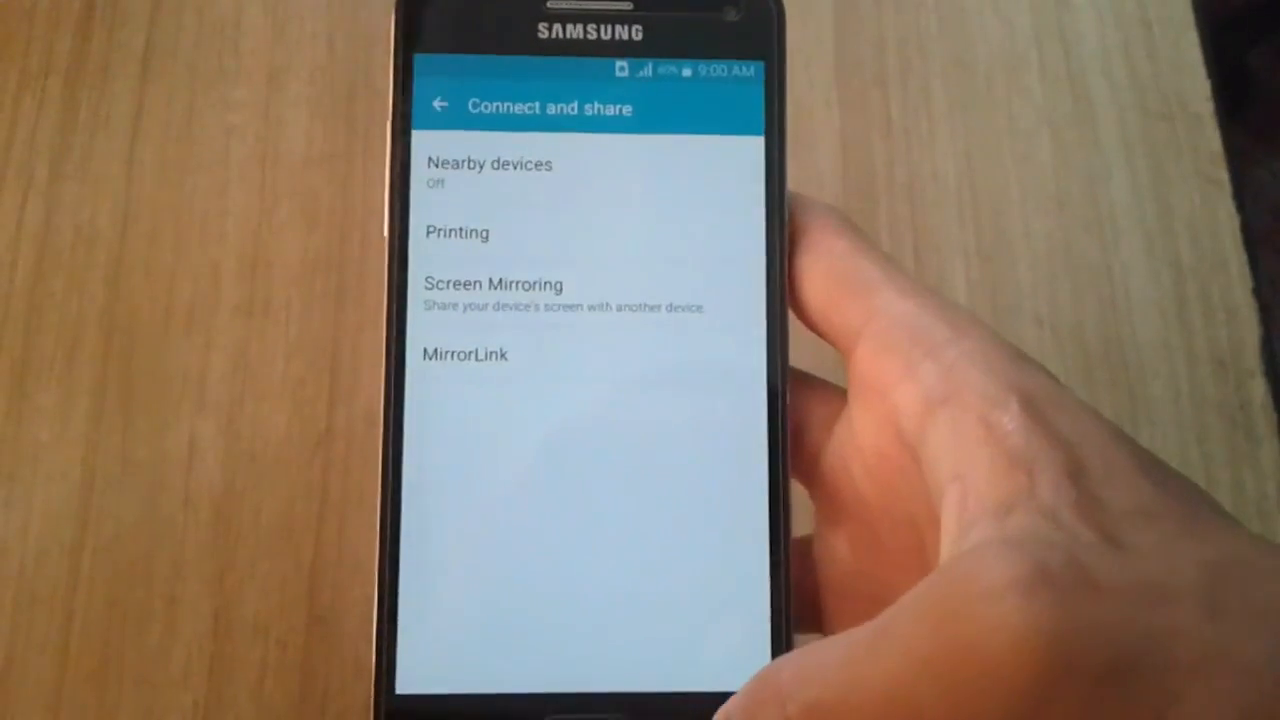
Leave Connect and share and scroll the main Settings list back to the top.
left_click(440, 104)
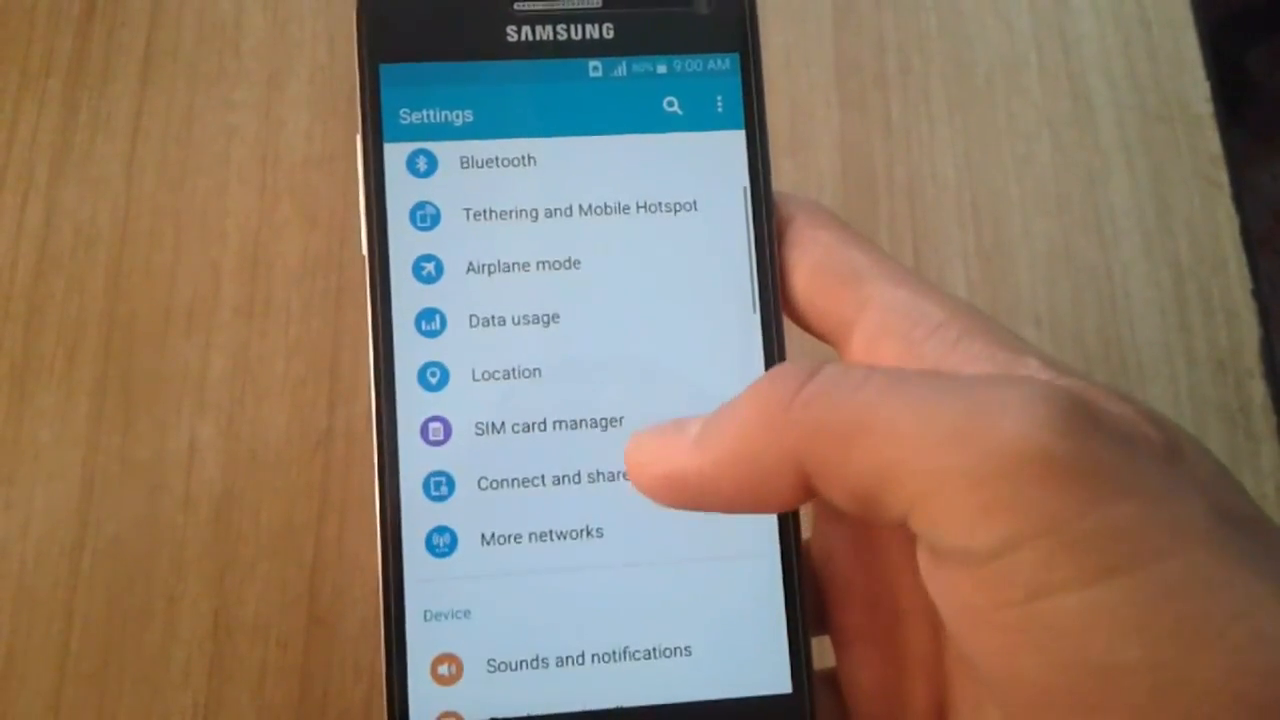
left_click(552, 480)
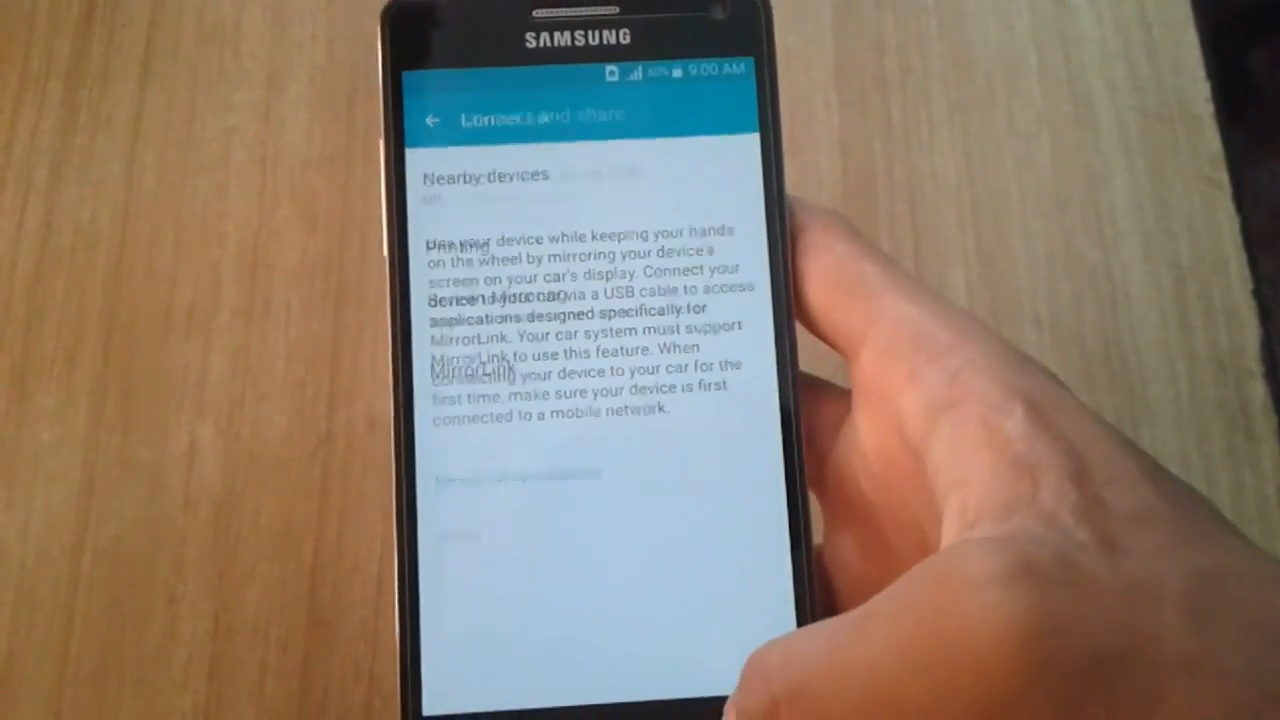
left_click(432, 120)
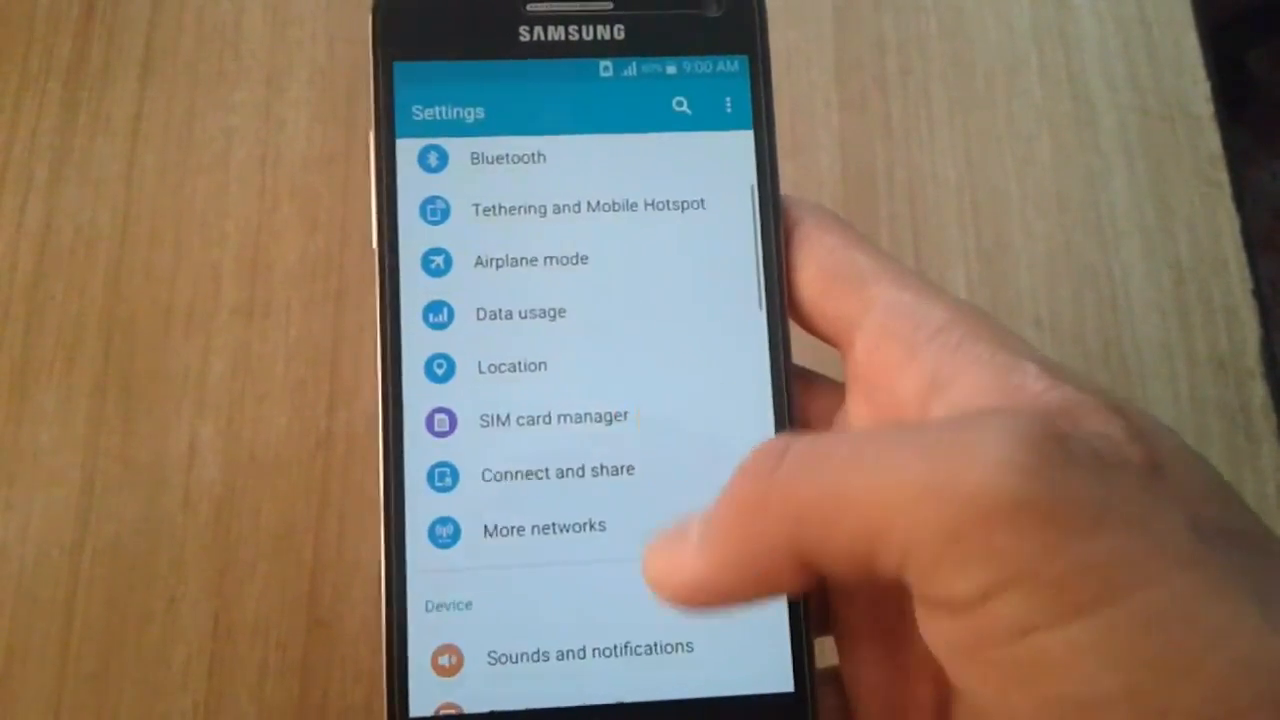
scroll("down", 3)
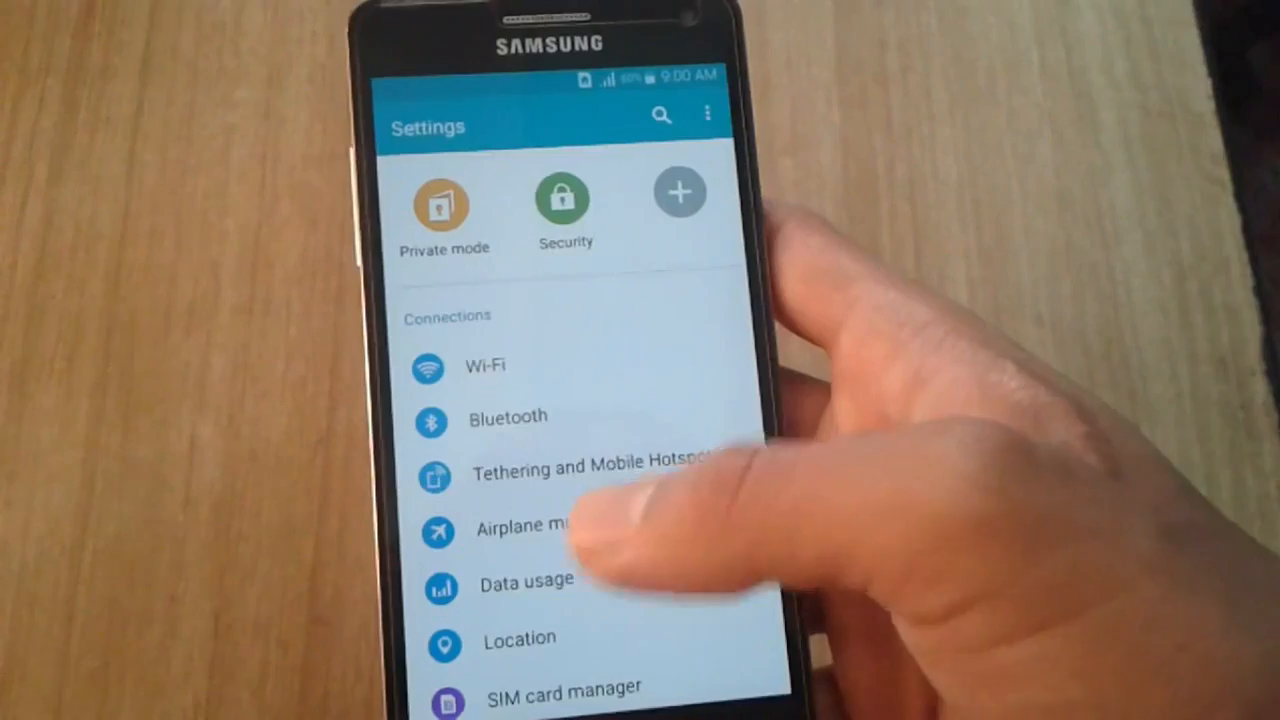
Check mobile and Wi-Fi data usage, then show the Wi-Fi page connected to Hypernova.
left_click(526, 584)
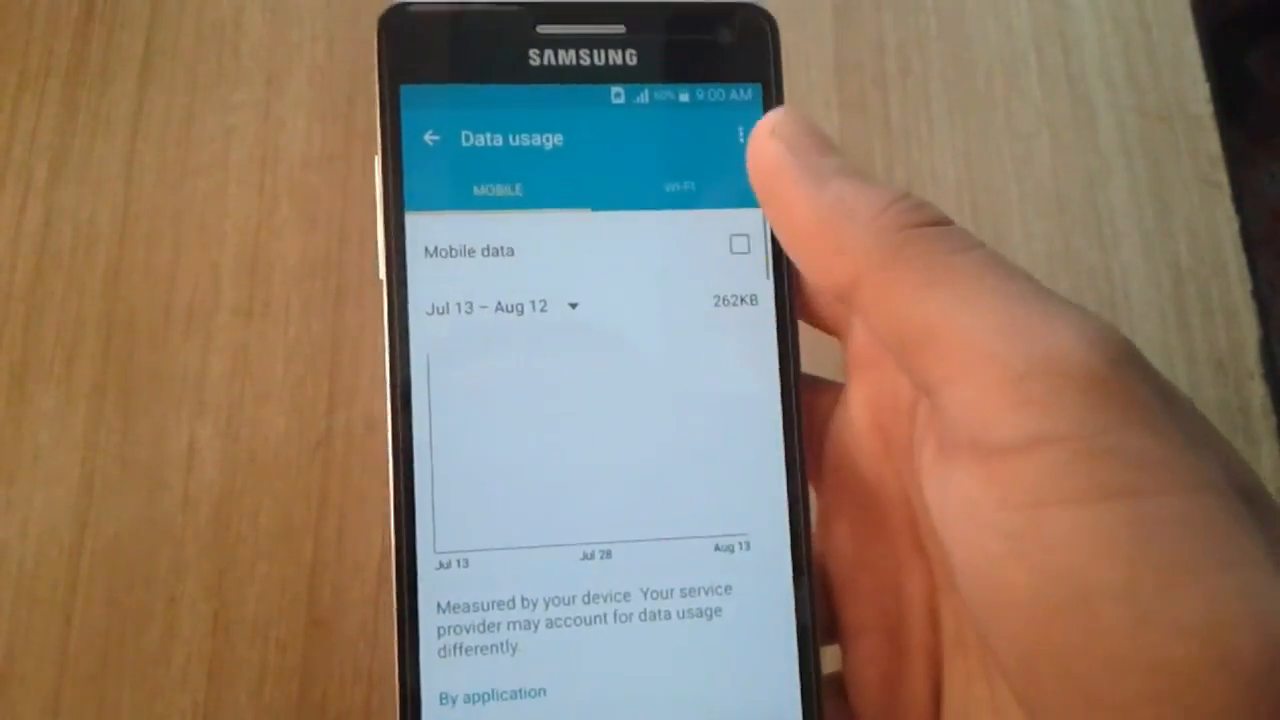
left_click(680, 186)
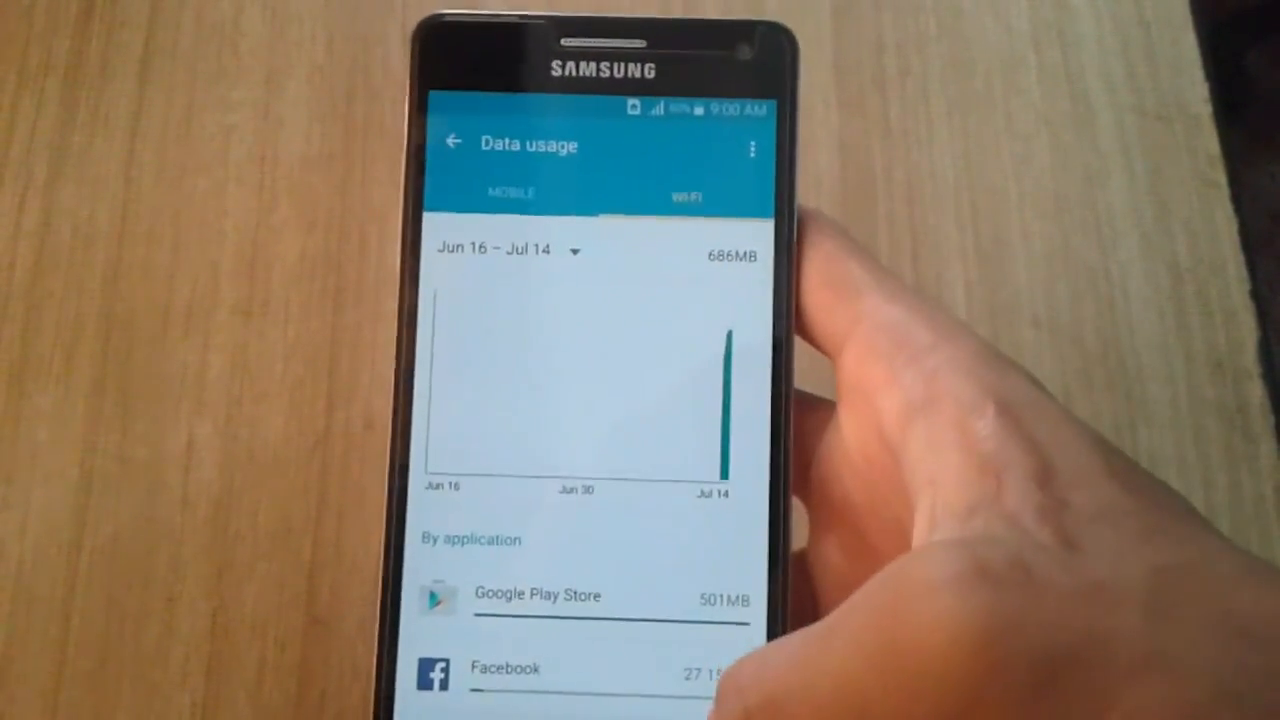
left_click(452, 142)
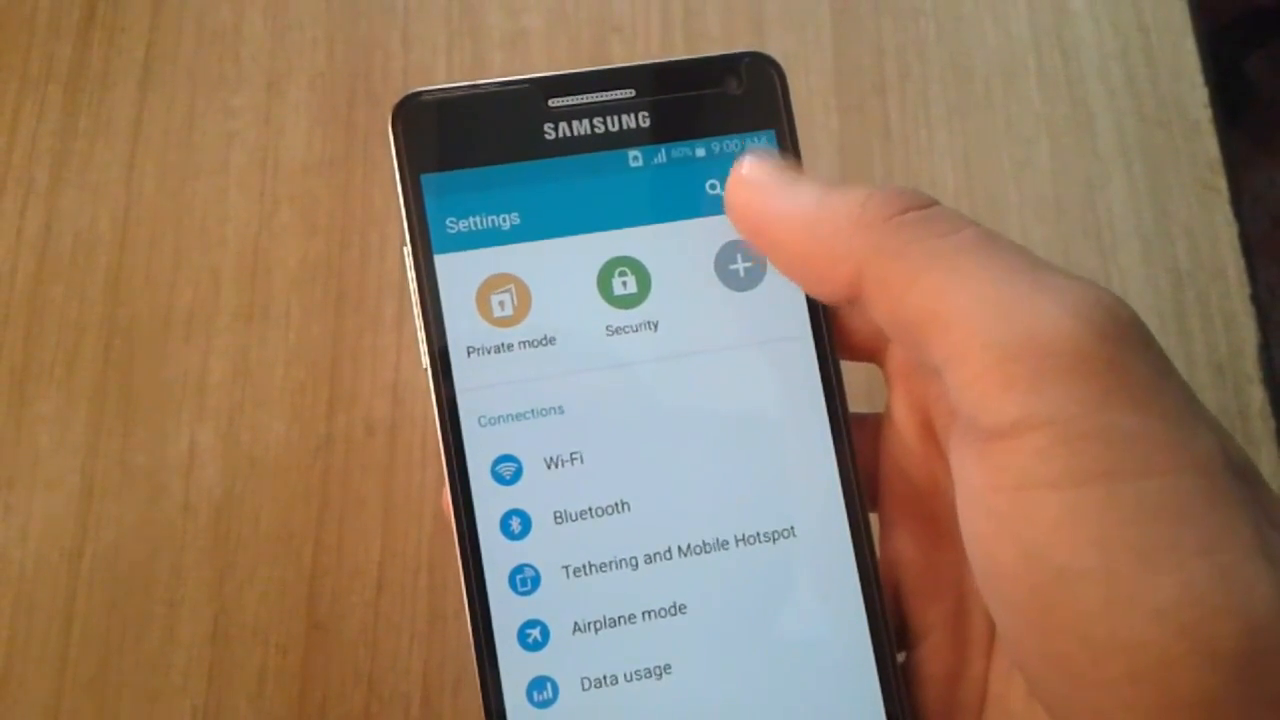
left_click(540, 458)
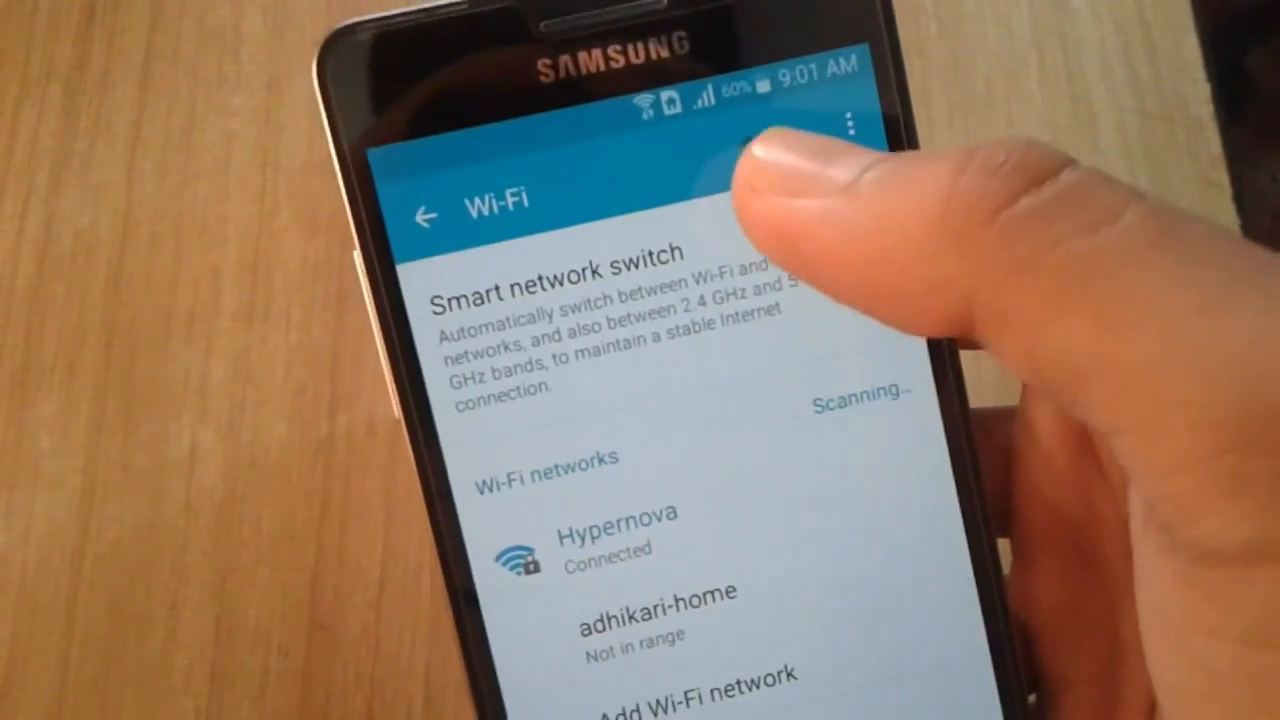
View the Share Wi-Fi profile list (adhikari-home, Hypernova), then exit to the Apps drawer.
left_click(846, 120)
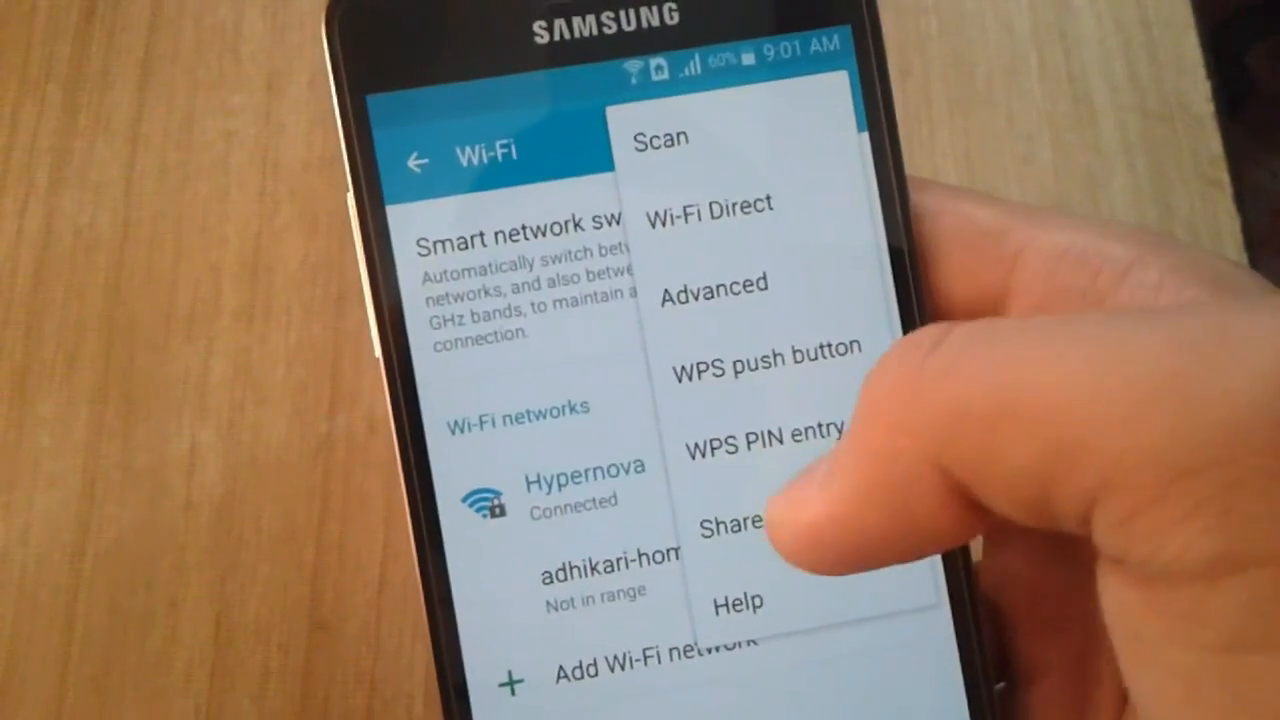
left_click(732, 524)
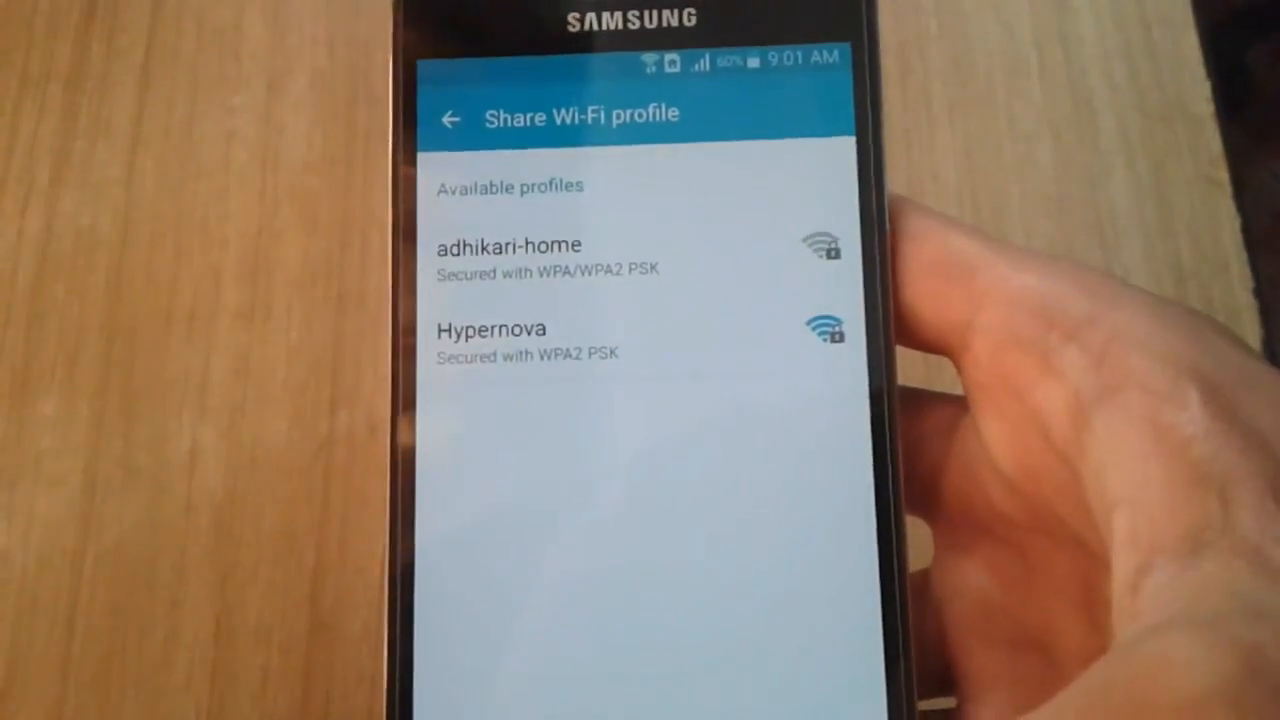
left_click(448, 118)
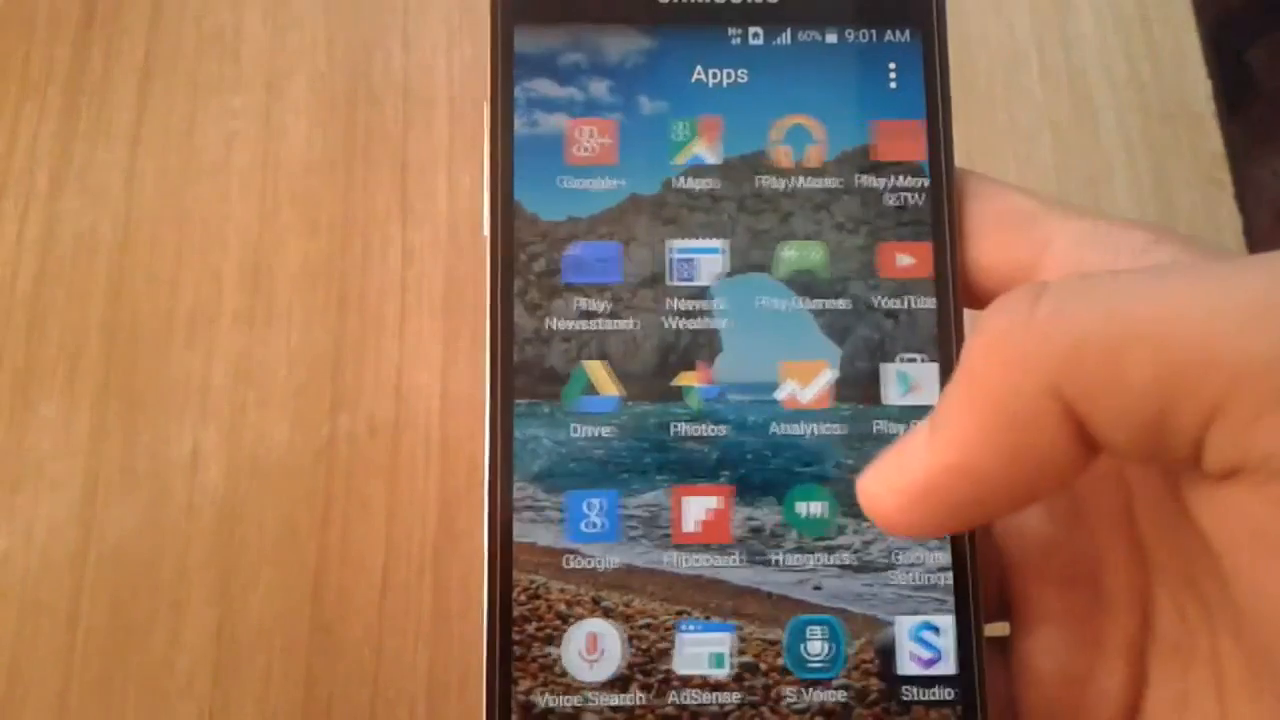
Turn Mobile data off from the quick settings panel and confirm the prompt.
left_click(904, 264)
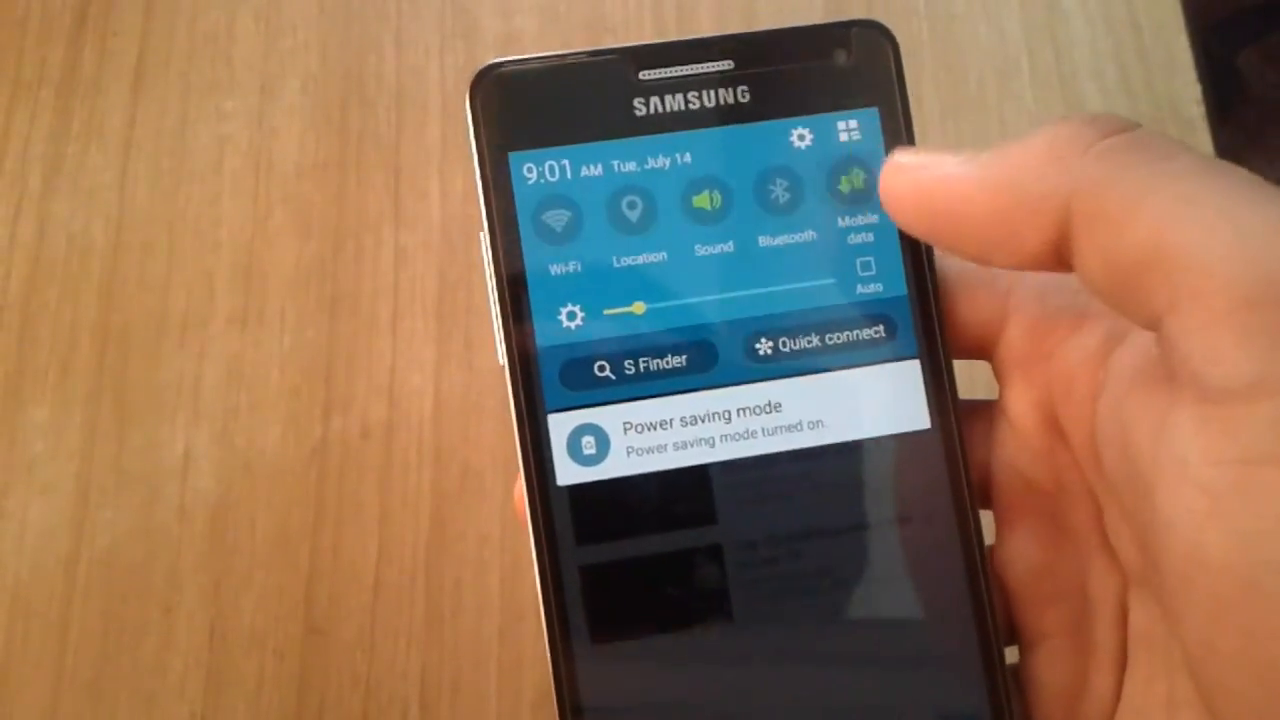
left_click(854, 190)
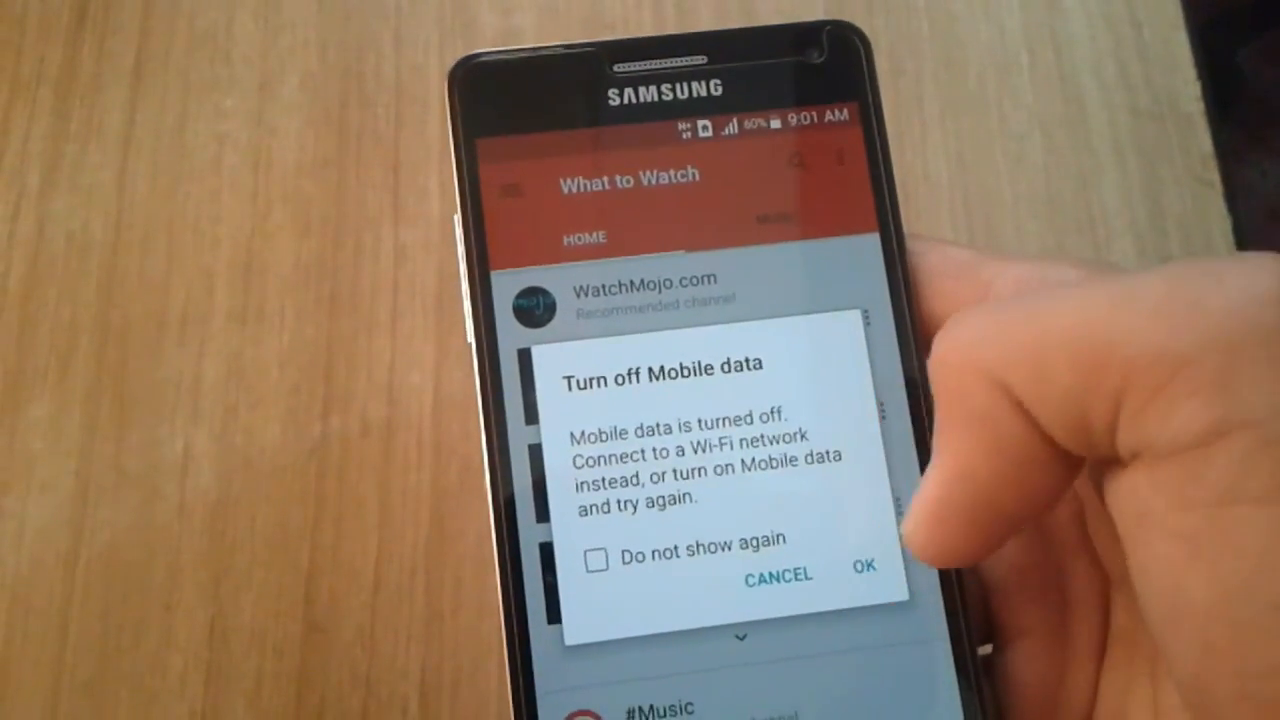
left_click(862, 576)
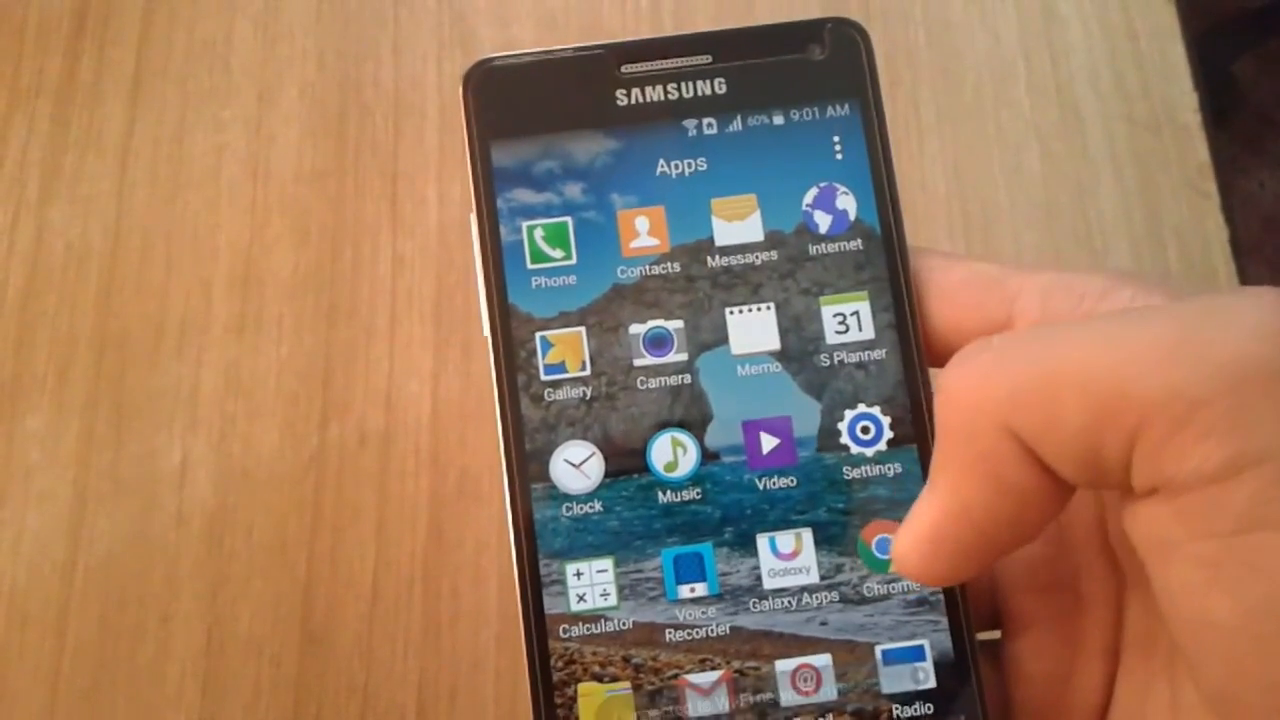
Launch Chrome to its about:blank page and show its menu before returning to Apps.
left_click(888, 548)
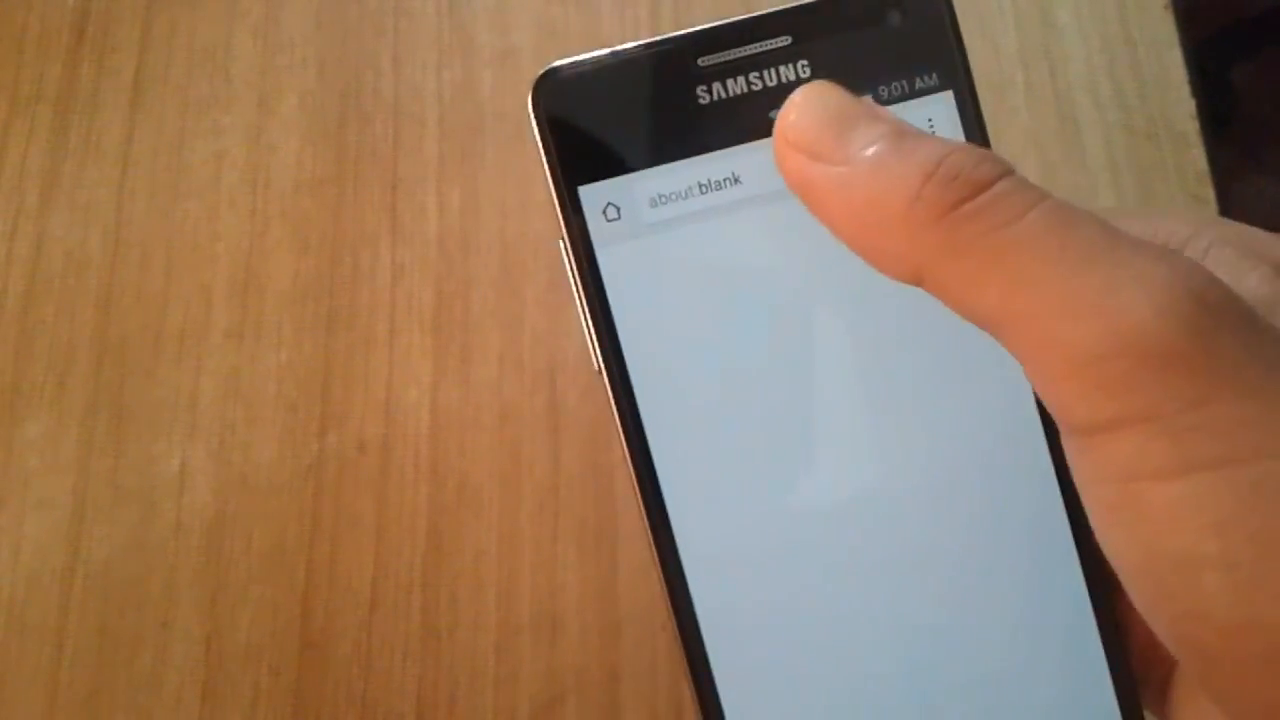
left_click(690, 190)
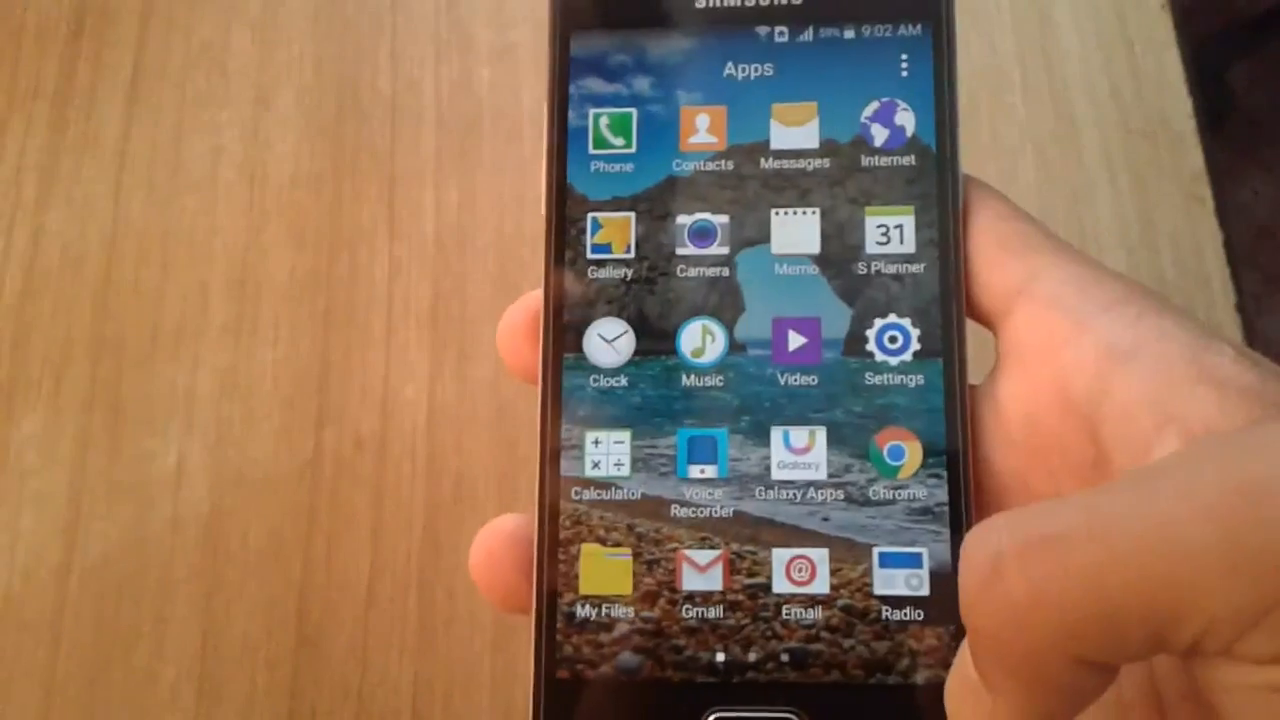
Swipe through the Apps pages toward the Phone app.
scroll("left", 3)
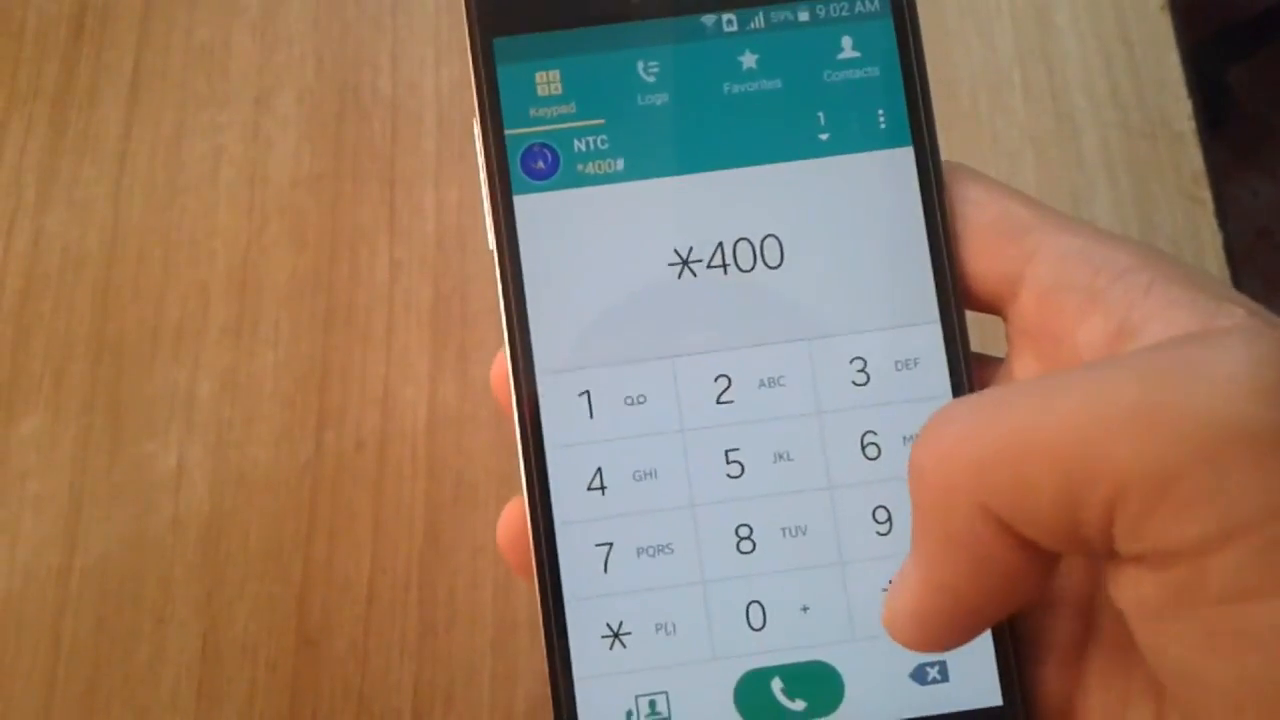
Clear the *400 entry and switch to the Contacts list.
left_click(786, 690)
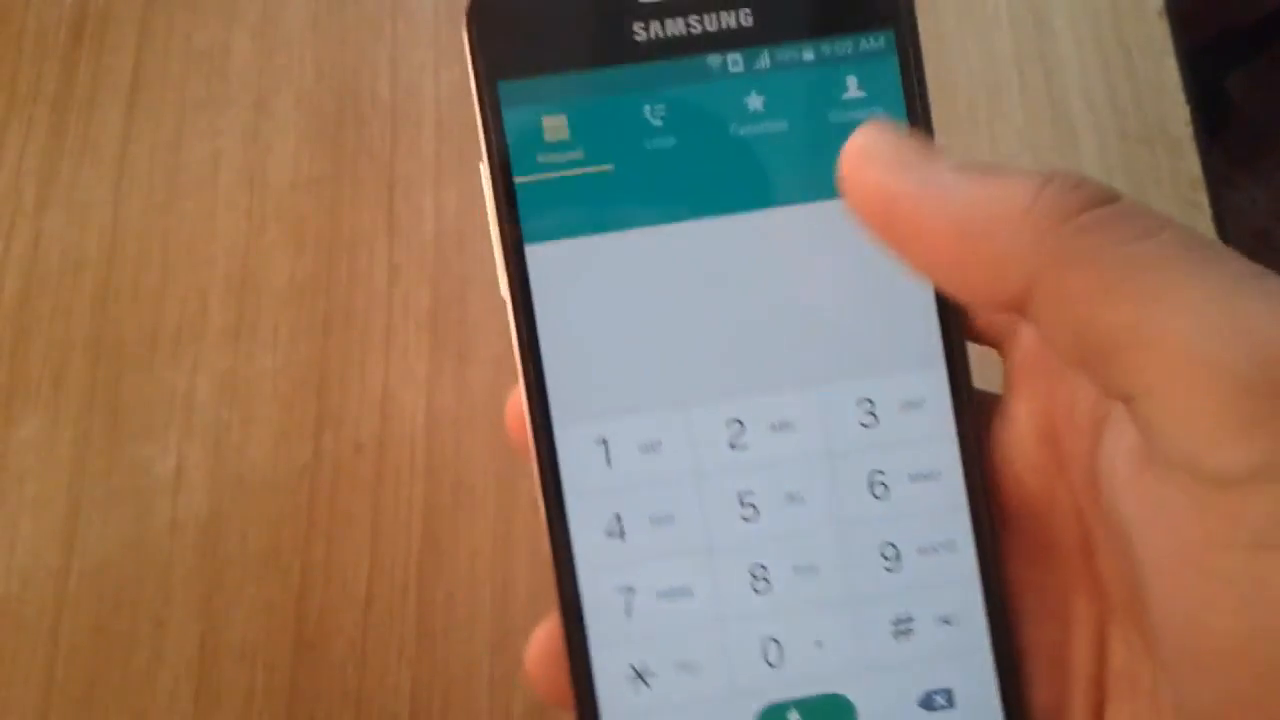
left_click(850, 114)
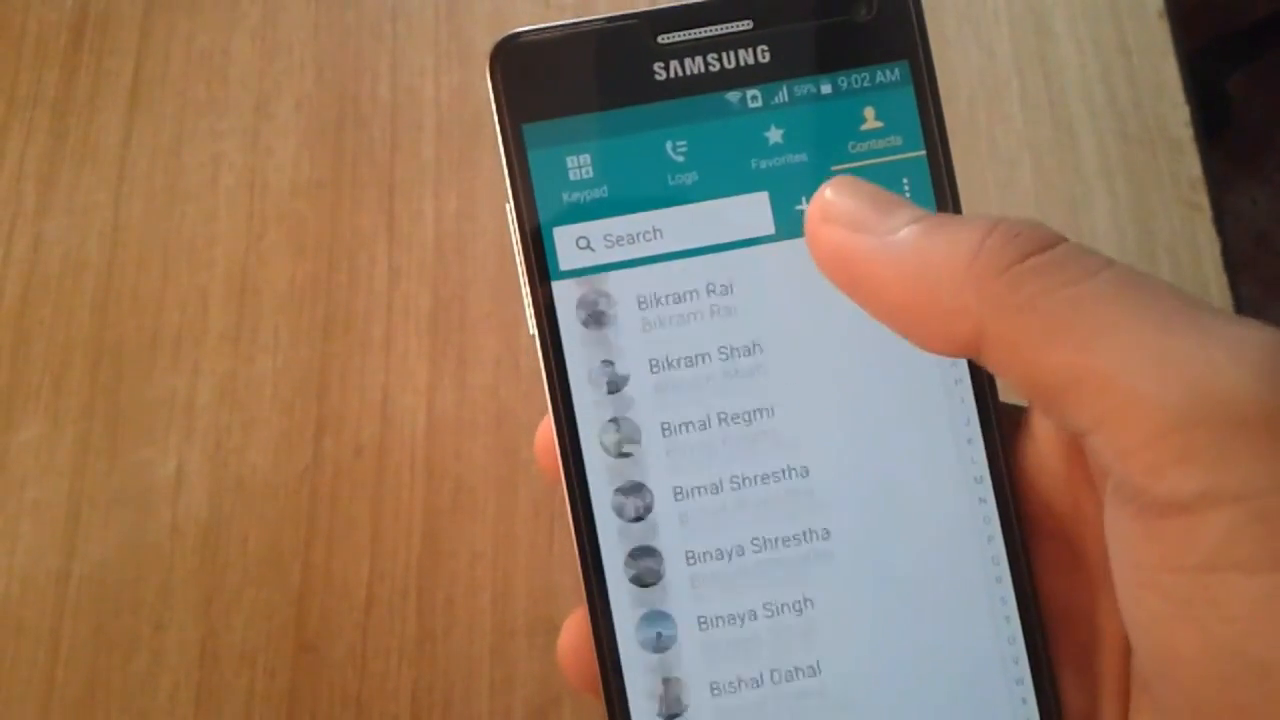